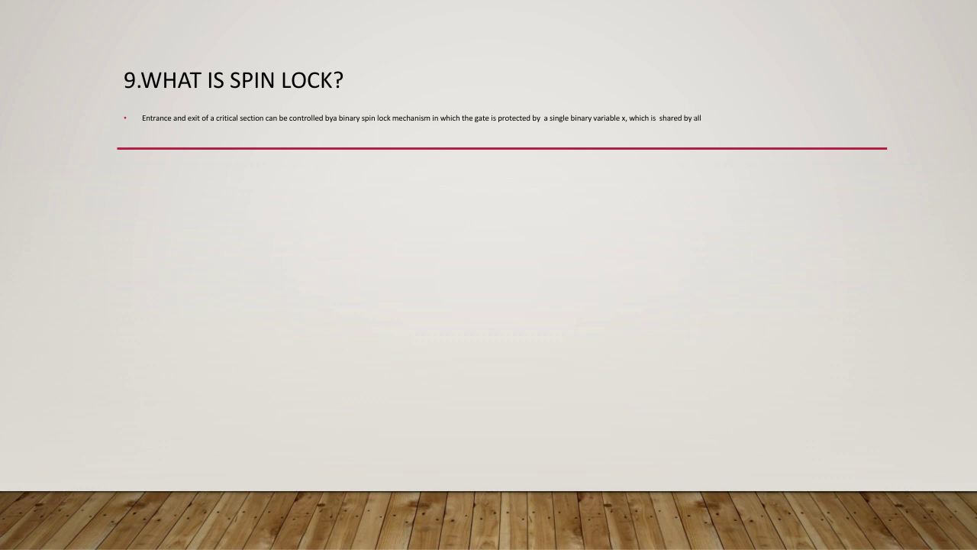
pyautogui.write('process attempting to enter')
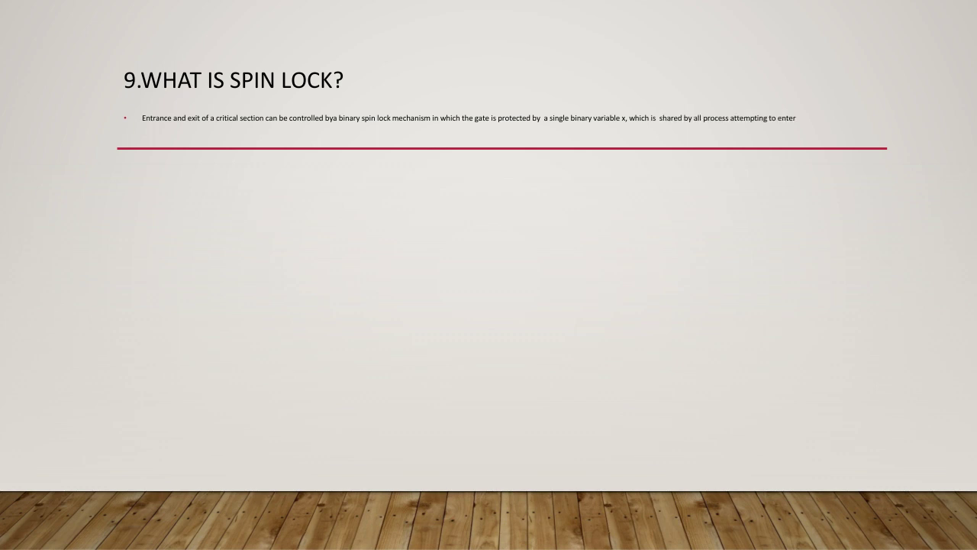
pyautogui.write('the CS.')
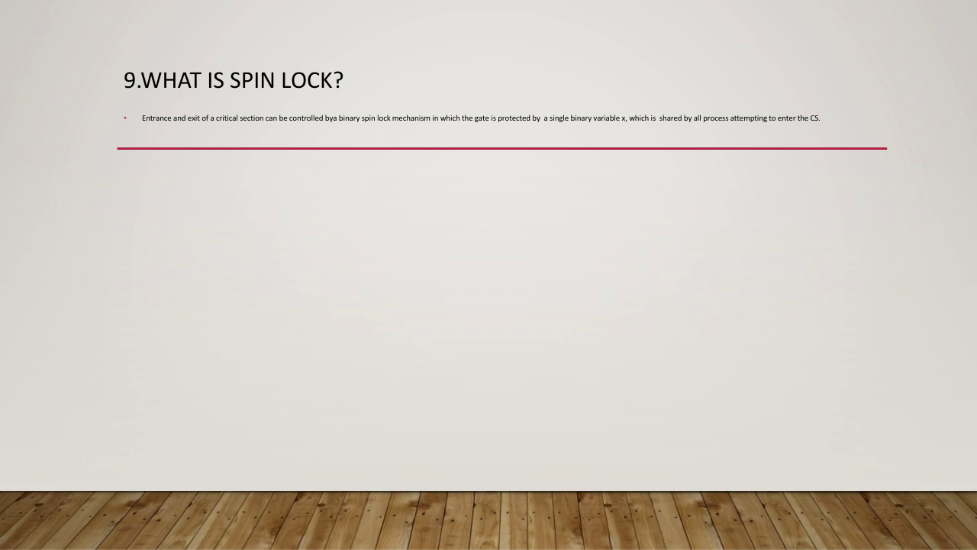
pyautogui.write('Binary spin')
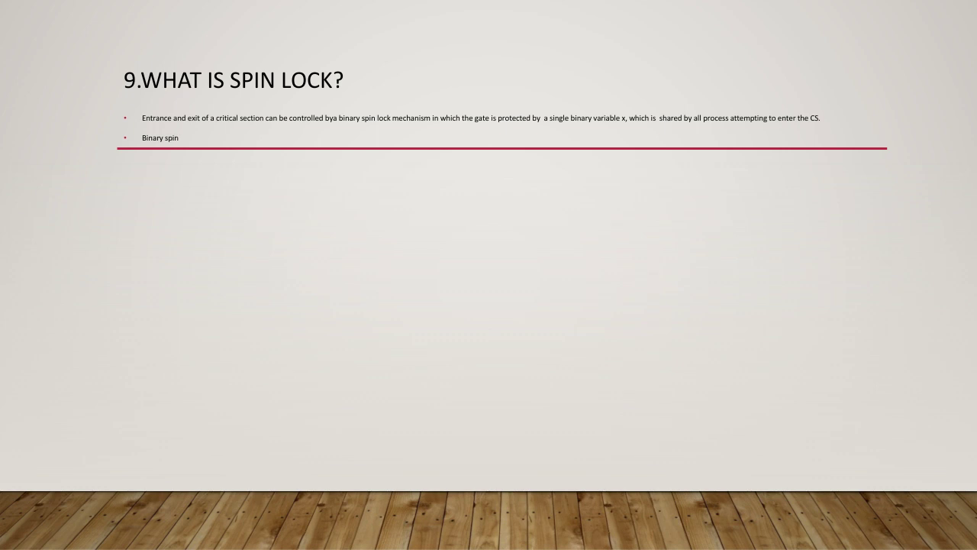
pyautogui.write('lock')
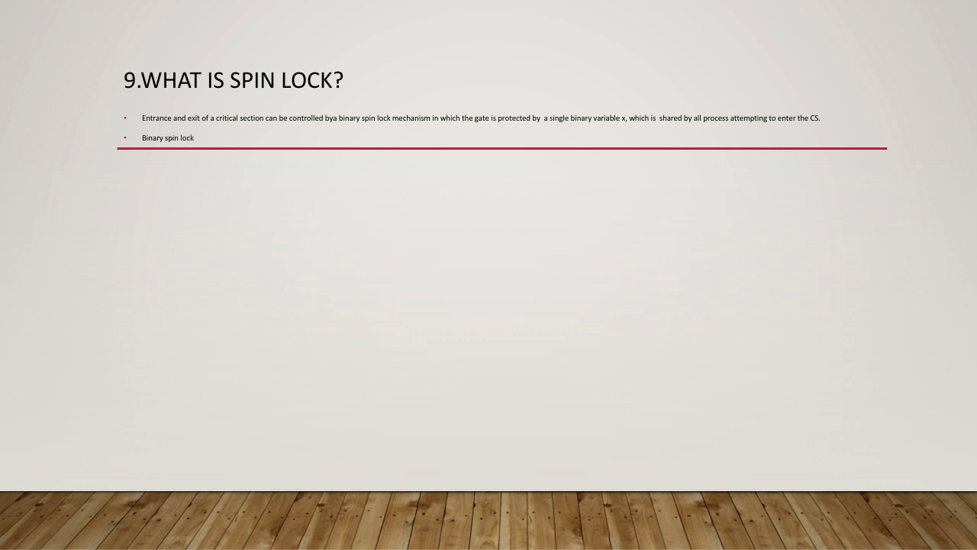
pyautogui.write('The gate variable x is initially set 0')
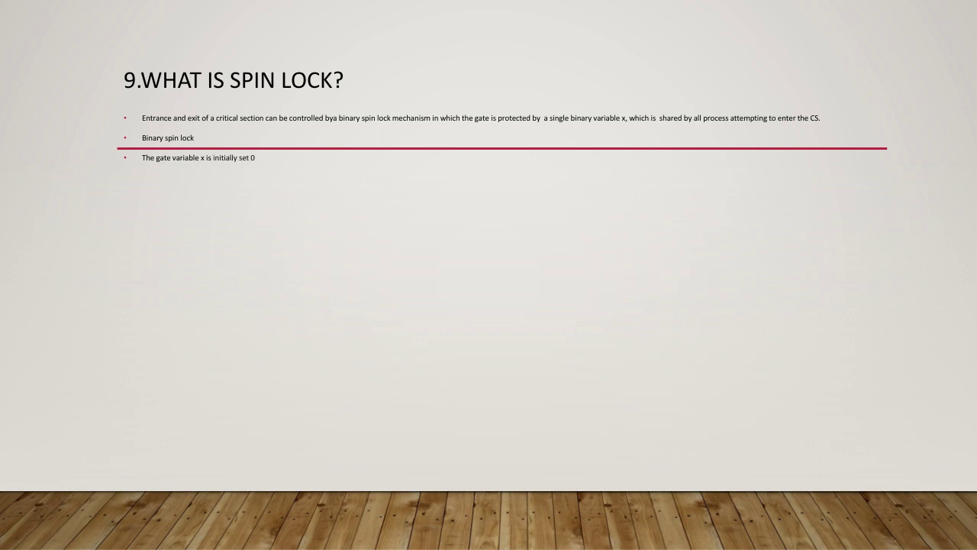
pyautogui.write(', corresponding to open status each process P')
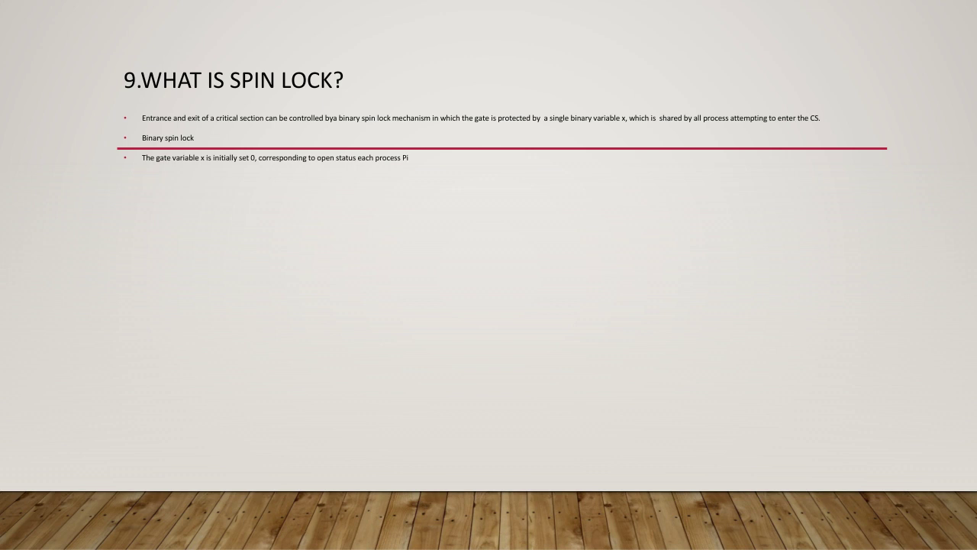
pyautogui.write('is allowed to test')
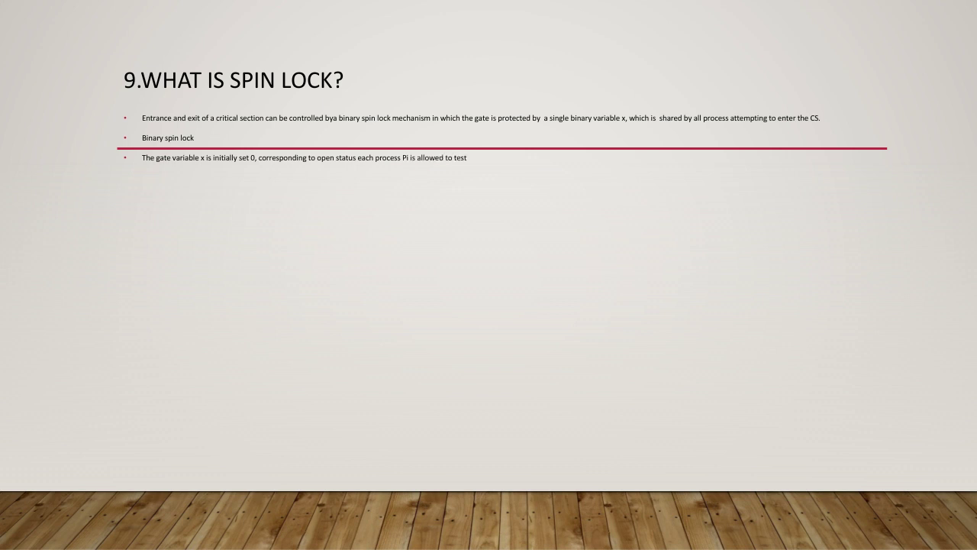
pyautogui.write('the value of x')
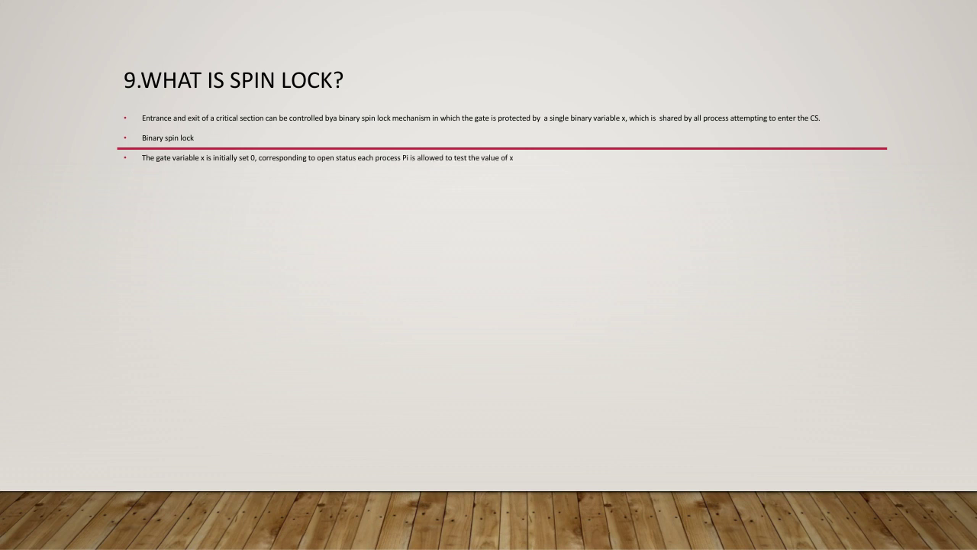
pyautogui.write('until it becomes')
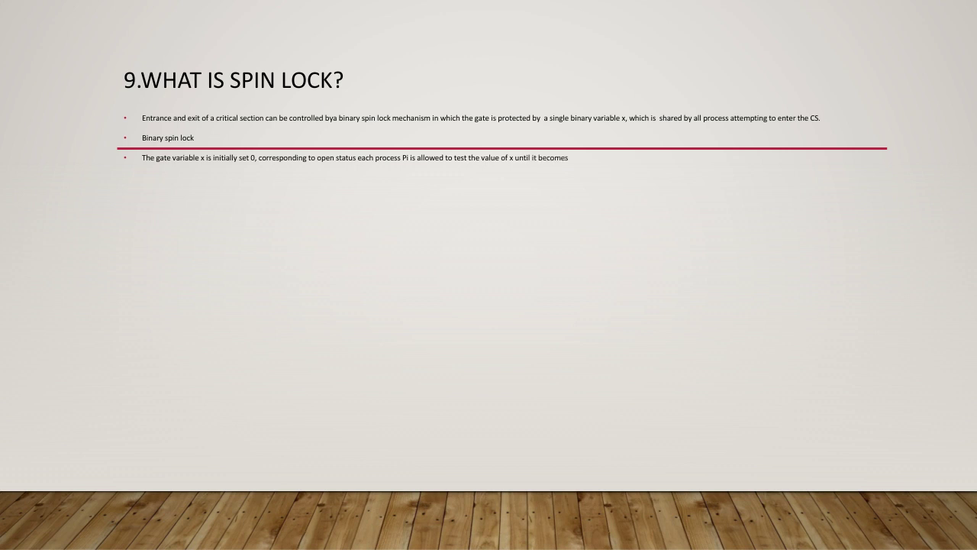
pyautogui.write('0 then it can')
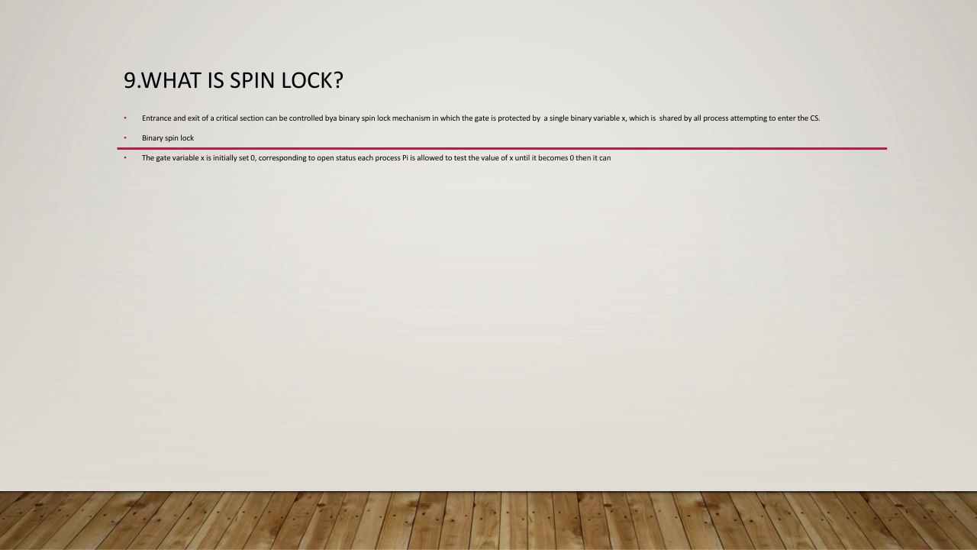
pyautogui.write('enter the critical section CS')
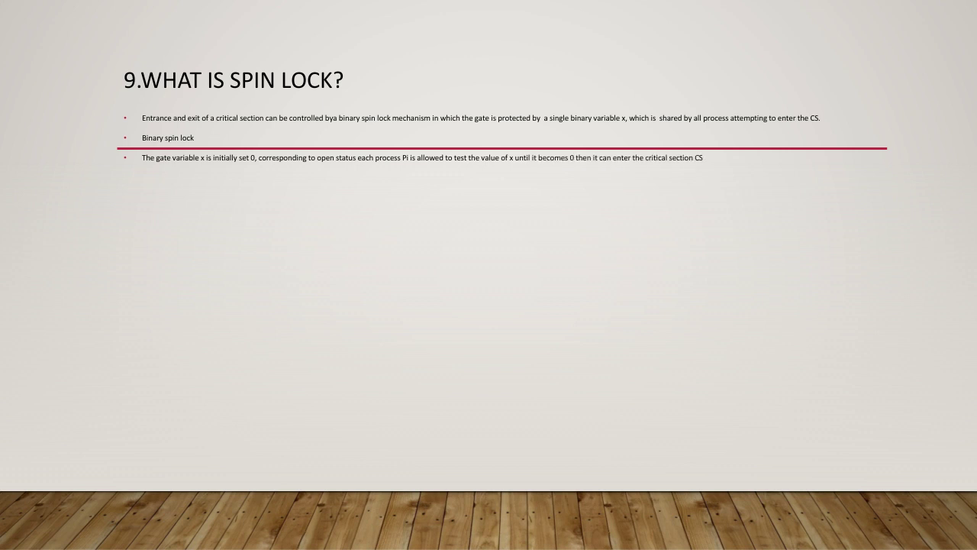
pyautogui.write('The gate must be closed by setting')
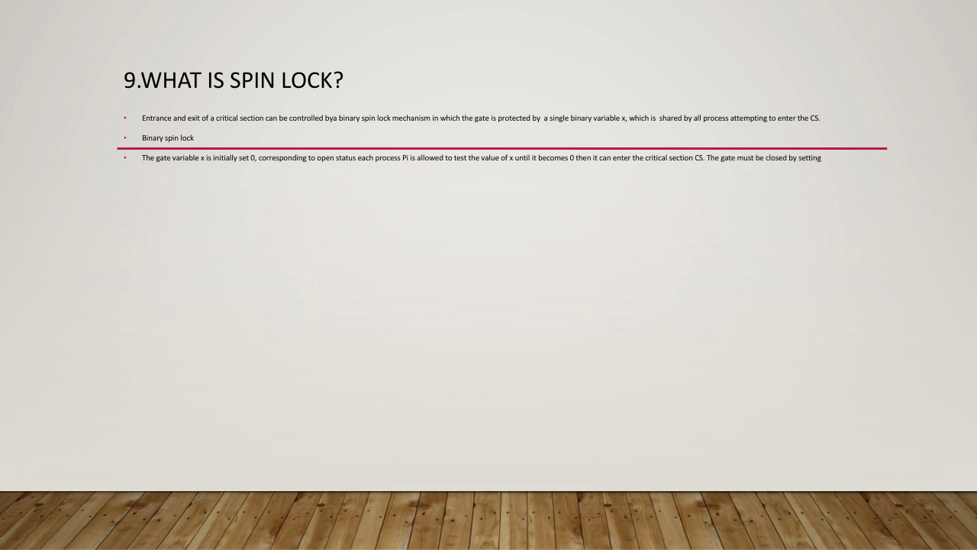
pyautogui.write('x=1 after')
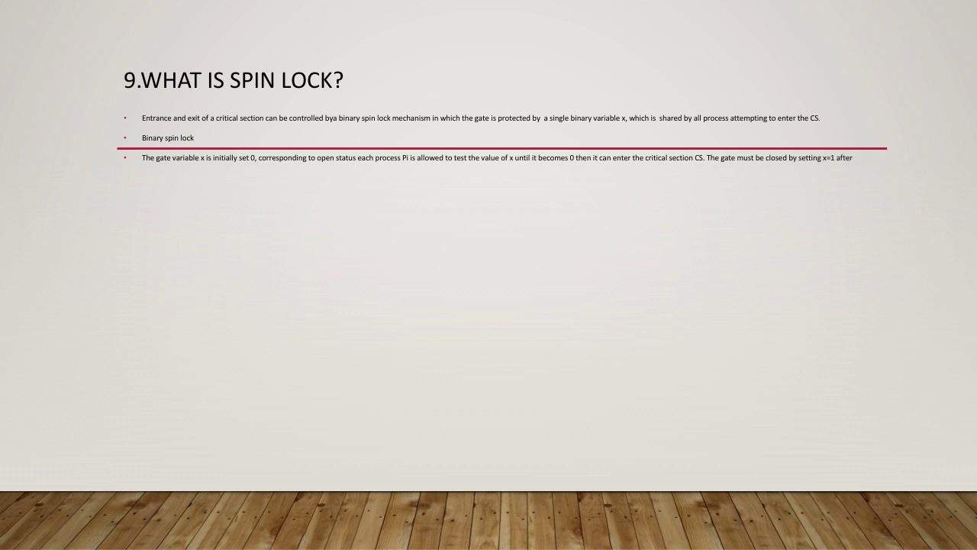
pyautogui.write('entering')
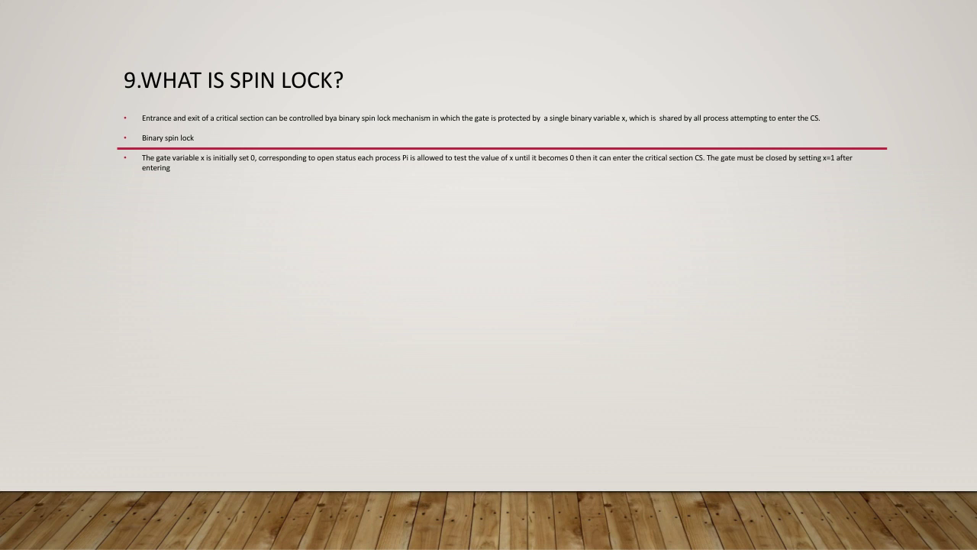
pyautogui.write('Enum shared')
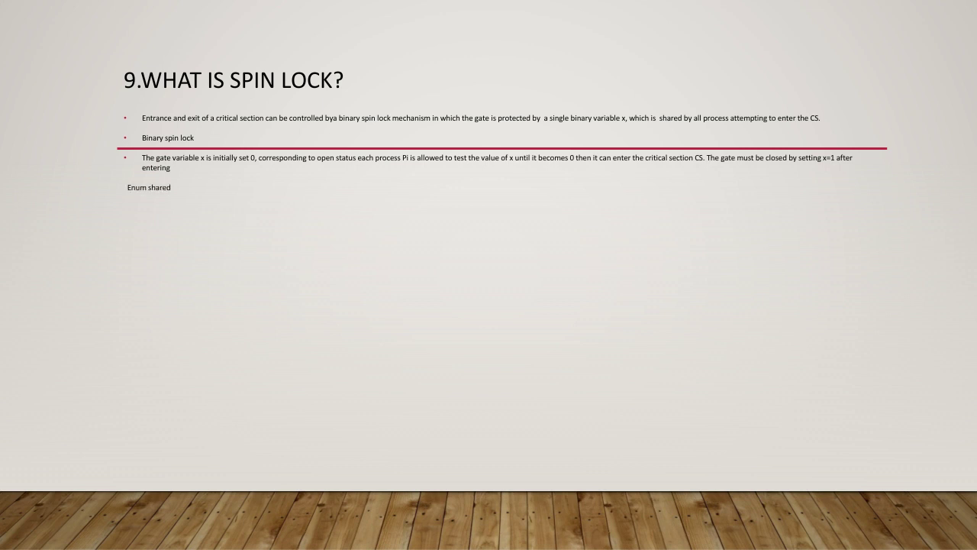
pyautogui.write('( 1, 0')
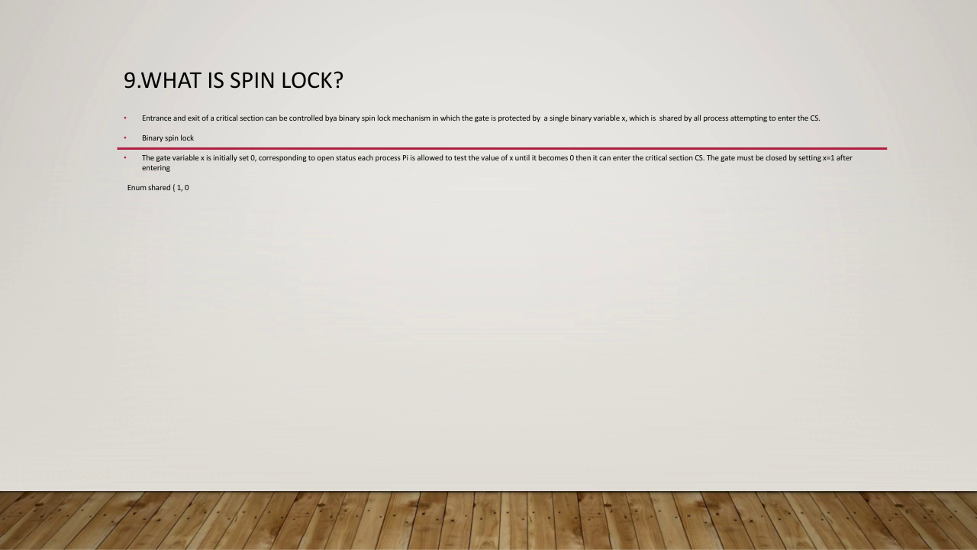
pyautogui.write('};')
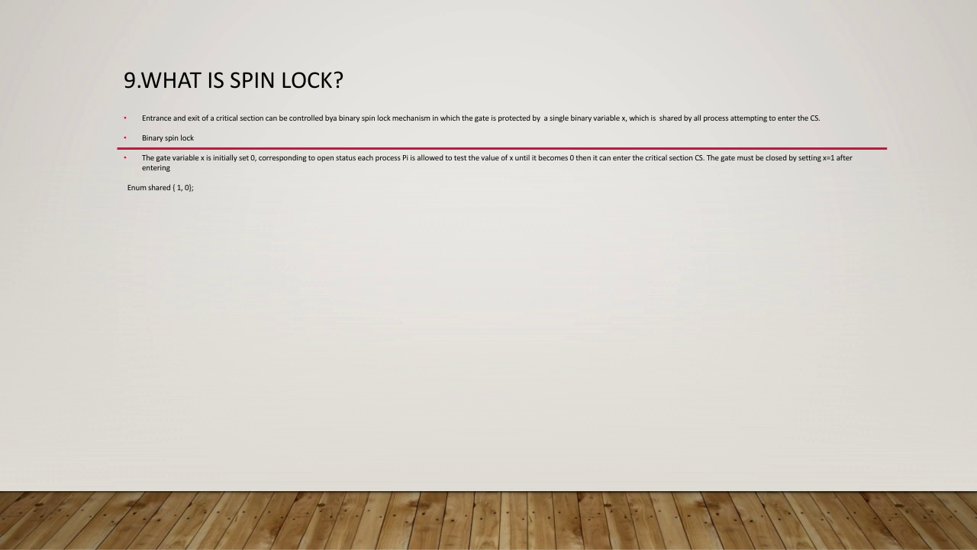
pyautogui.write('Shared x ;          // the spin lock')
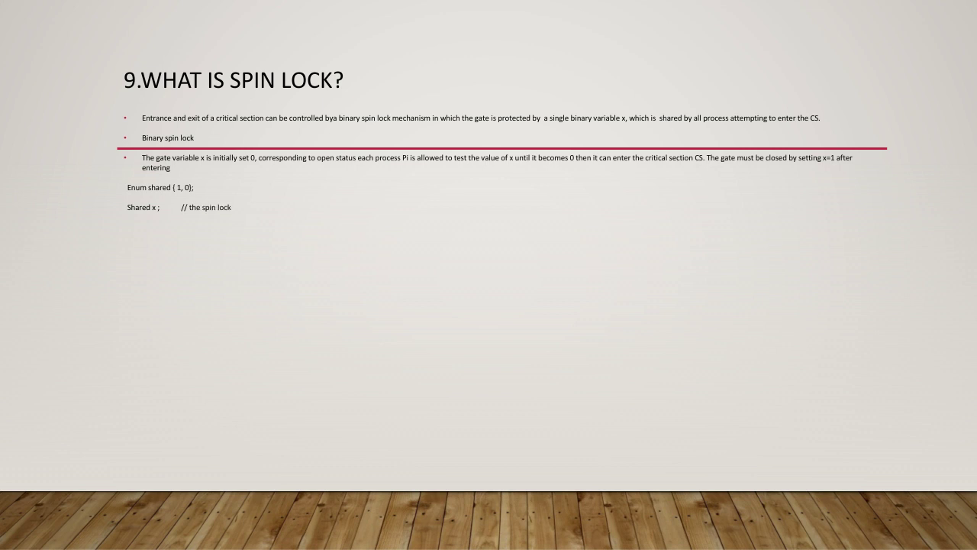
pyautogui.write('X=')
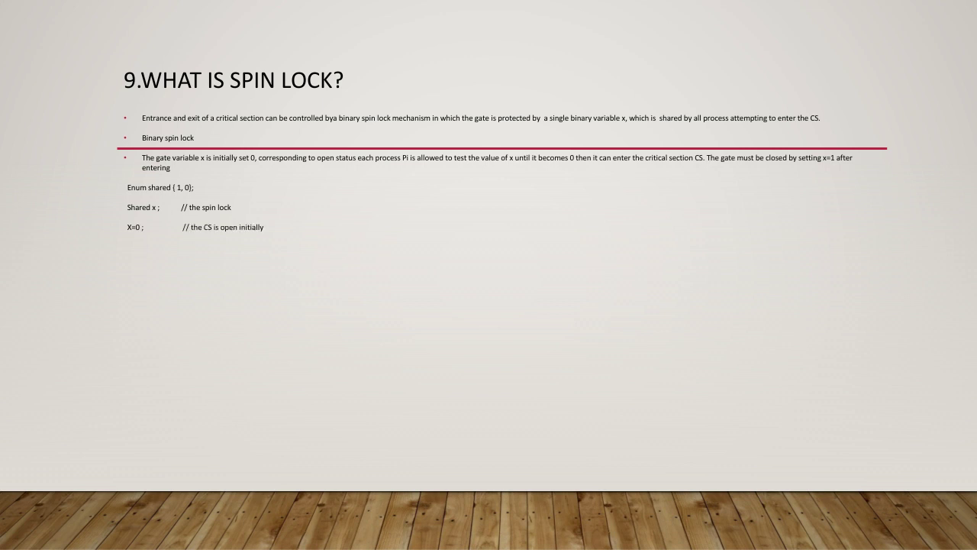
pyautogui.write('Process Pi for')
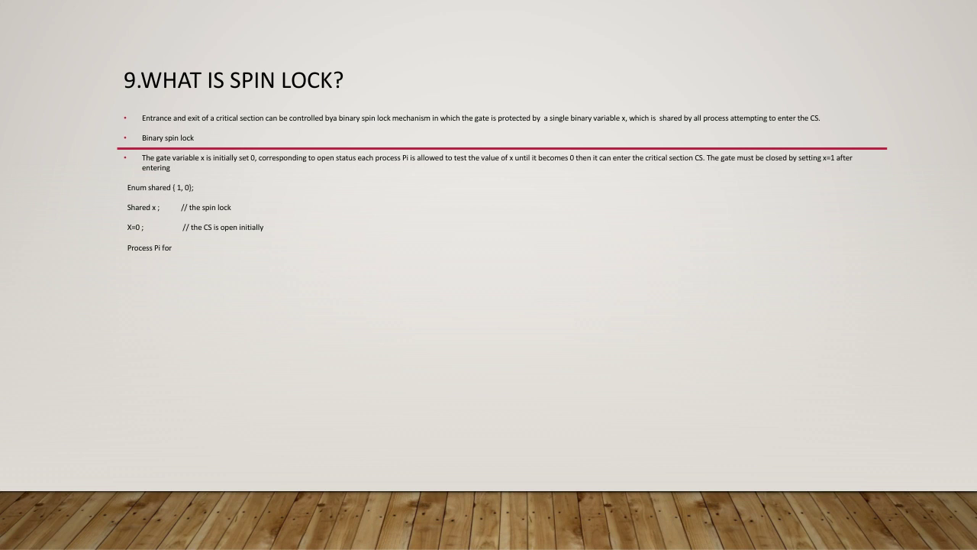
pyautogui.write('all i')
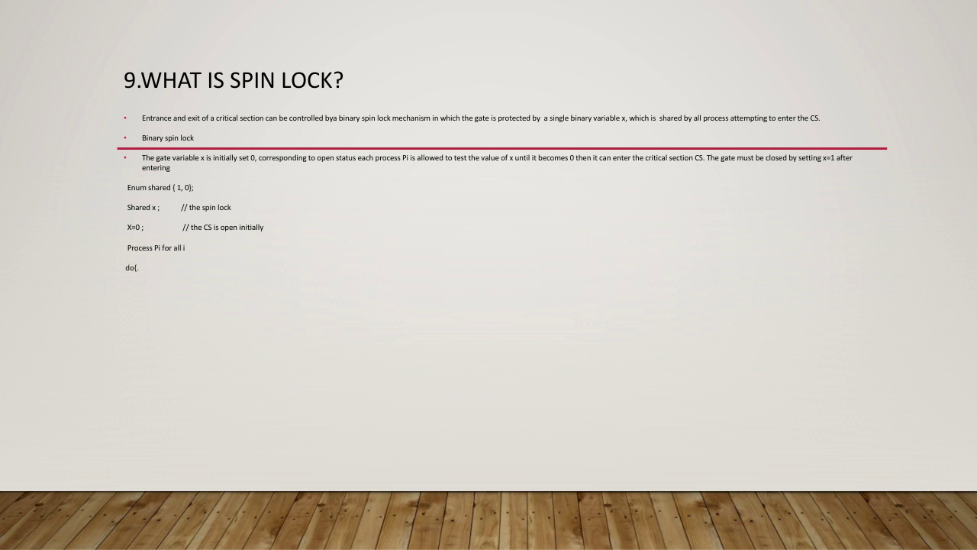
pyautogui.write('..')
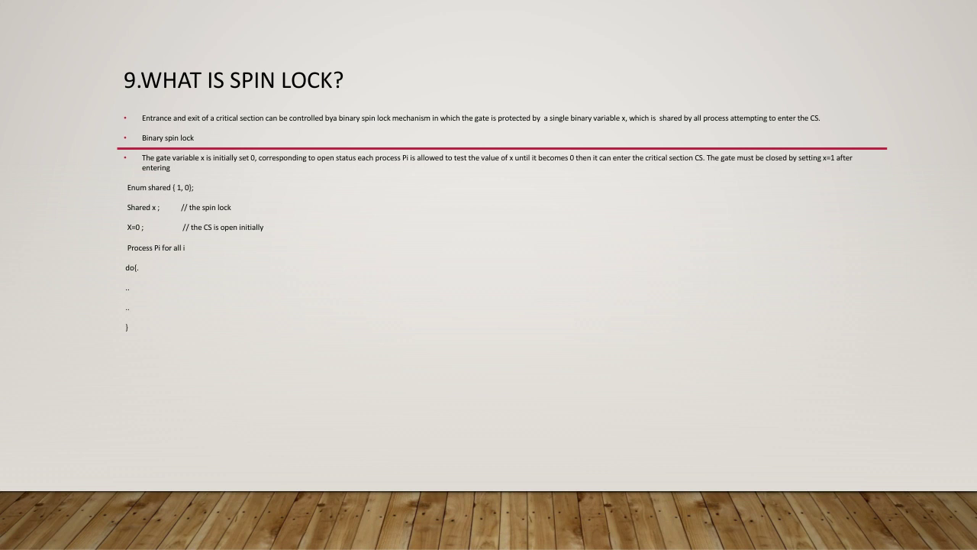
pyautogui.write('while( x !=')
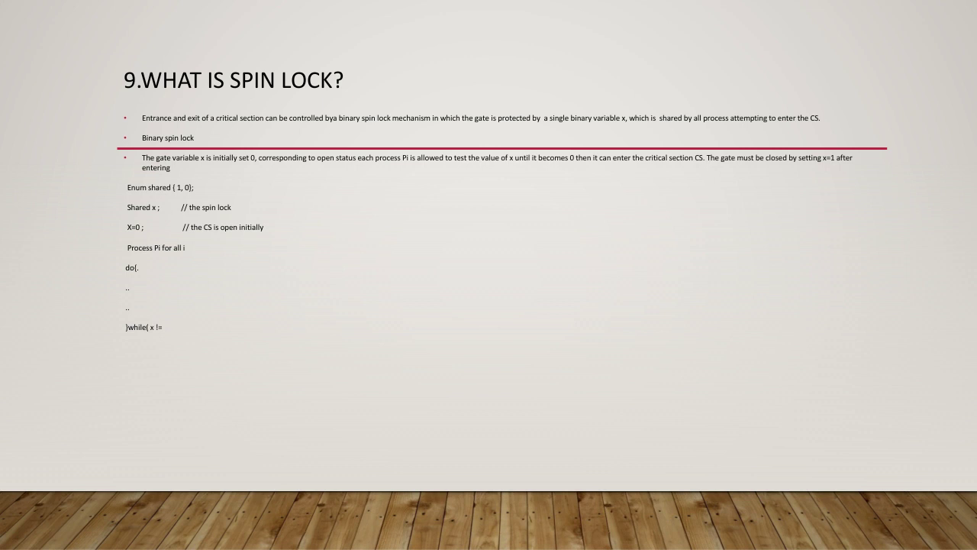
pyautogui.write('0)')
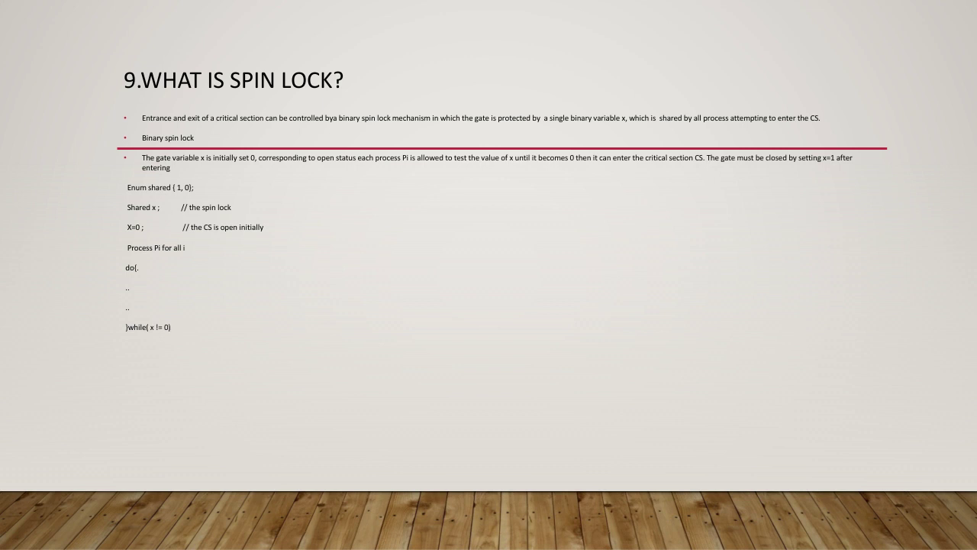
pyautogui.write('X: =')
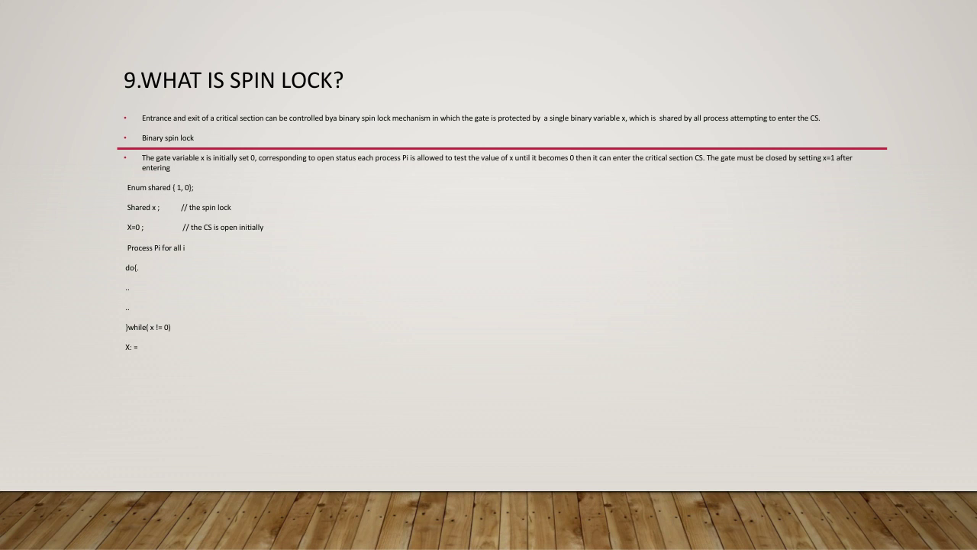
pyautogui.write('1;               // close')
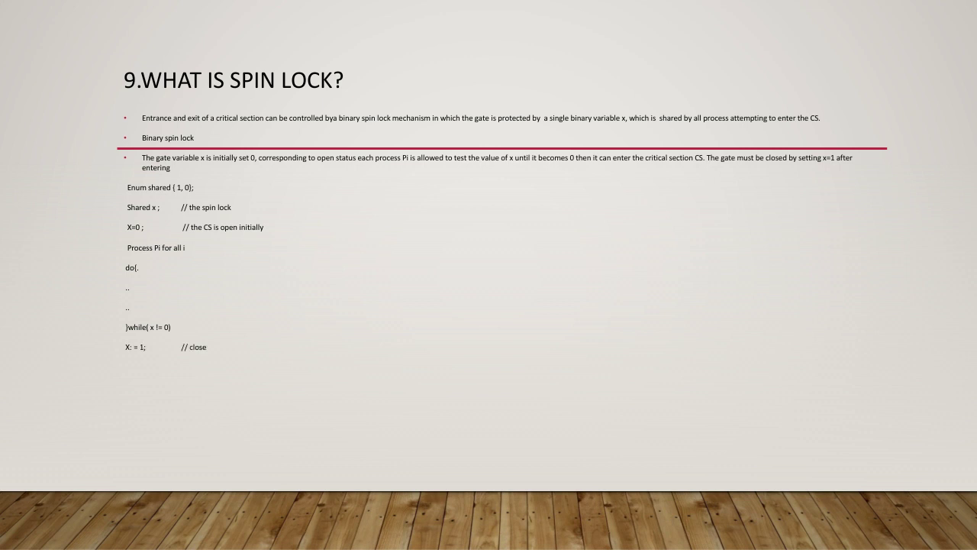
pyautogui.write('gate after entry')
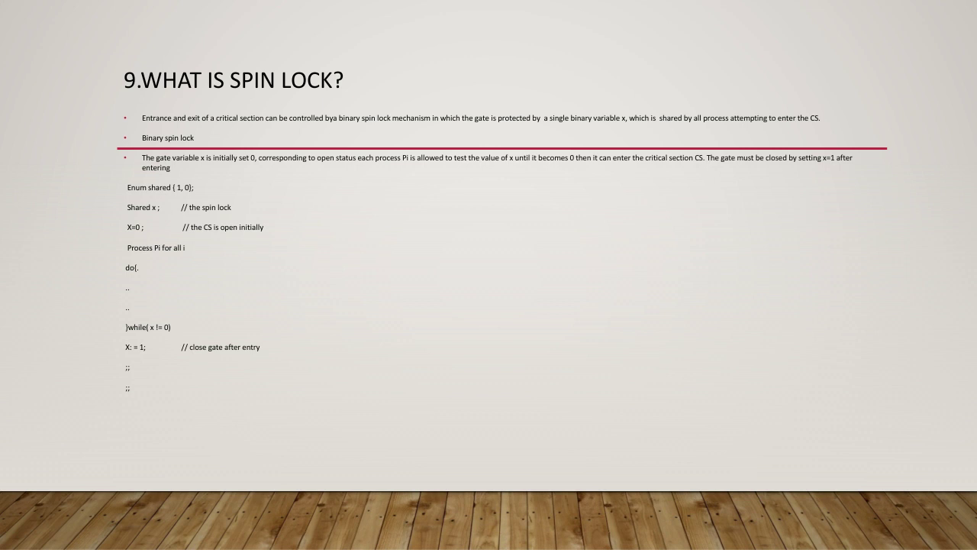
pyautogui.write('// the critical section')
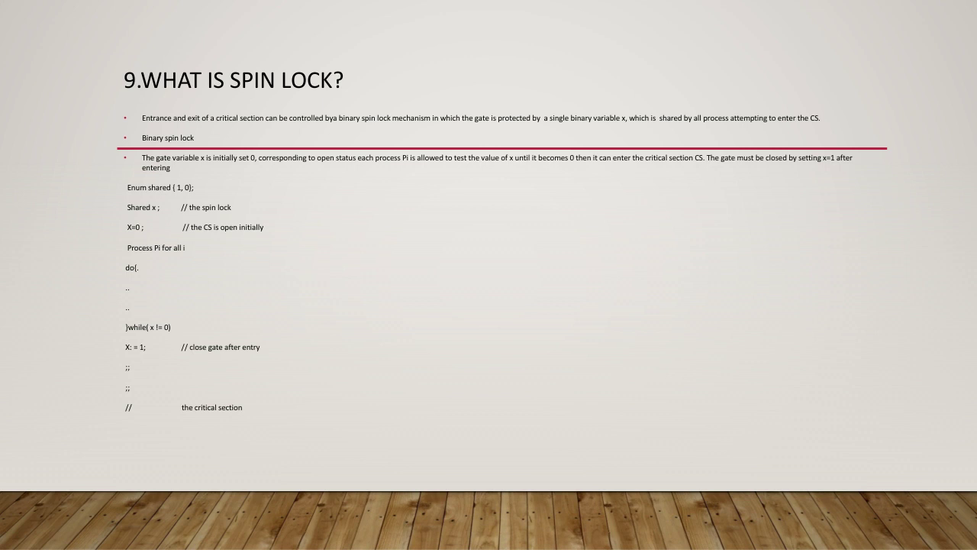
pyautogui.write('X: =0')
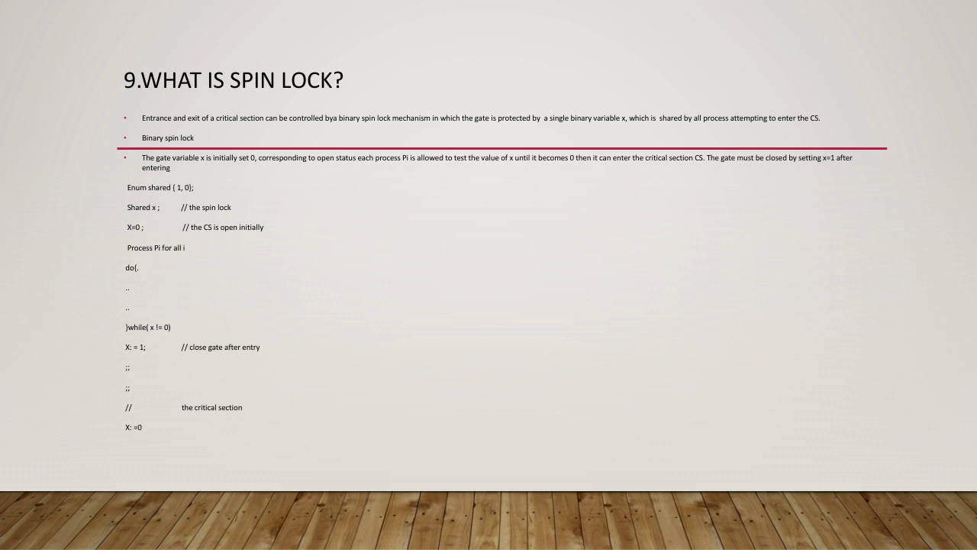